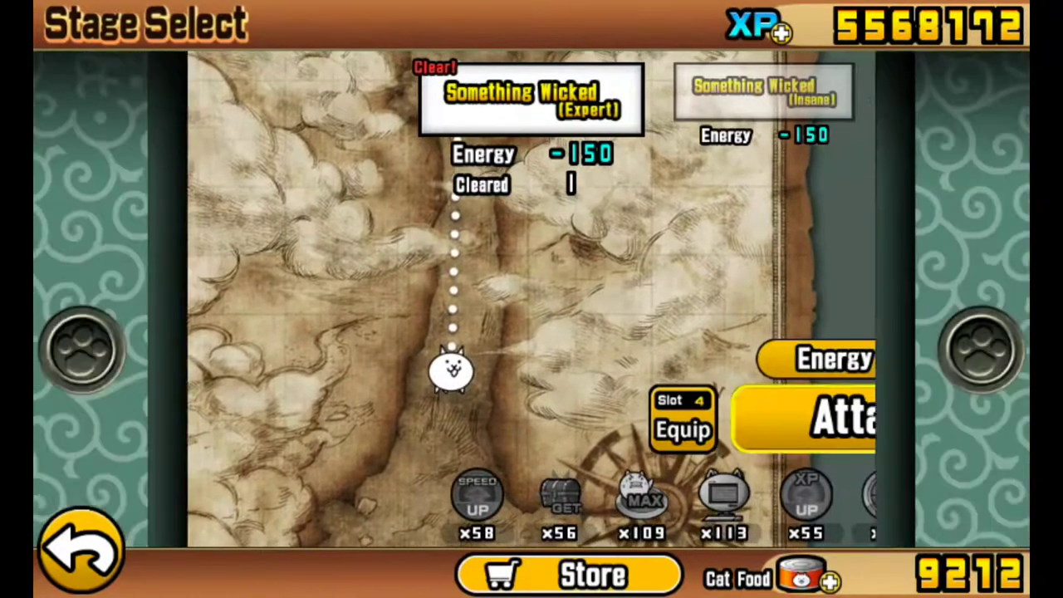
Step: Open the slot 4 Organize Cats lineup from the stage select screen
left_click(681, 430)
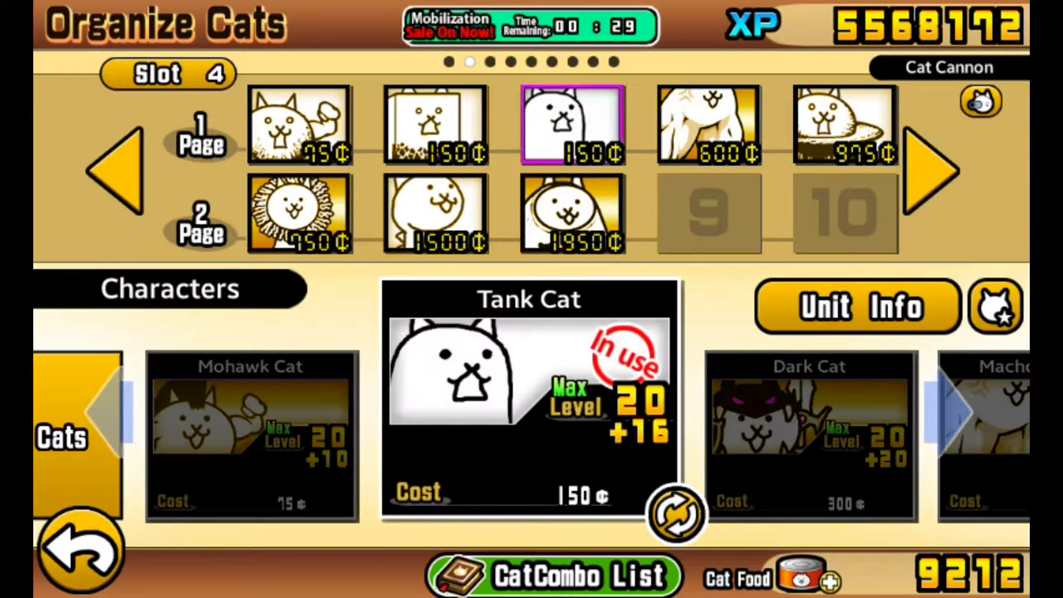
Step: Inspect Macho Leg Cat and Lion Cat, return to stage select, and attack Something Wicked (Expert)
left_click(707, 125)
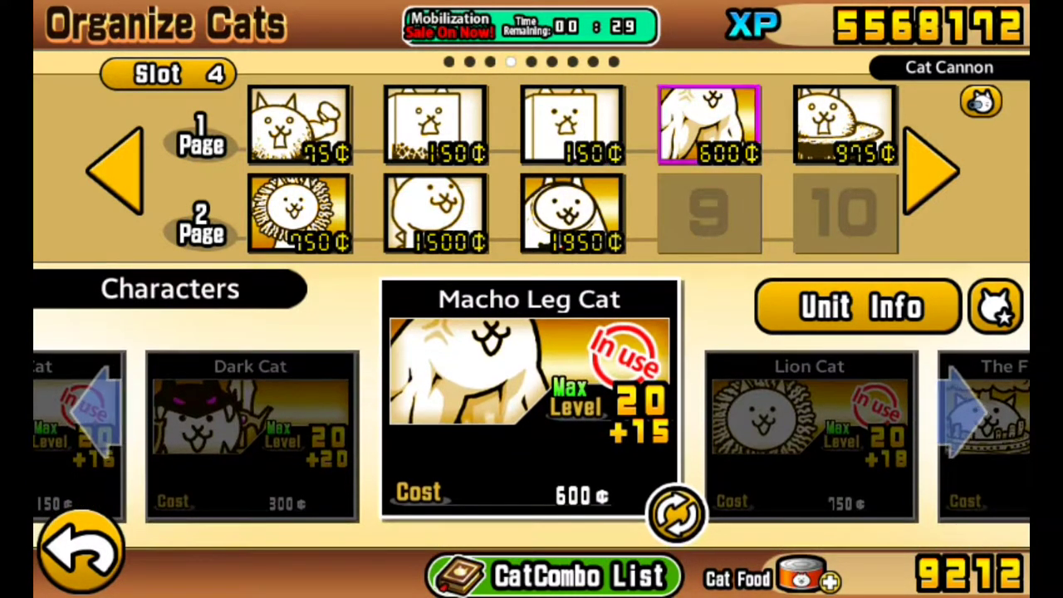
left_click(299, 213)
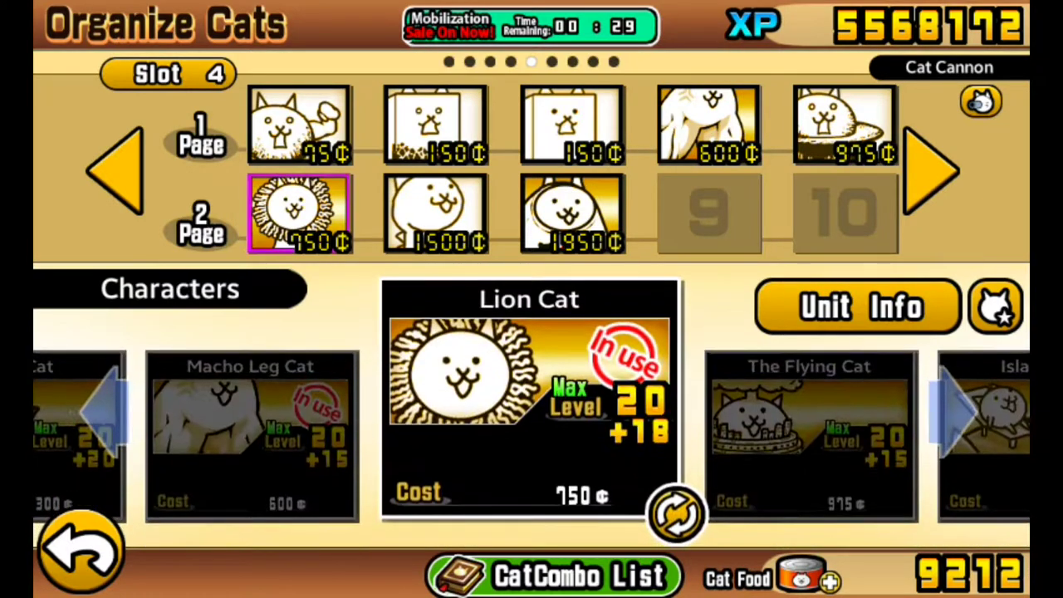
left_click(572, 213)
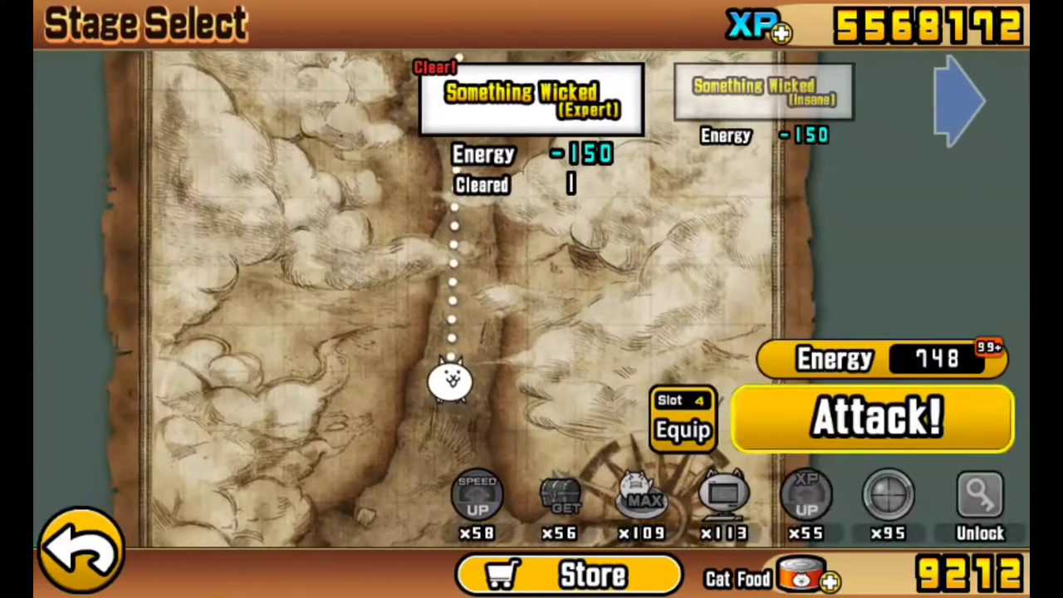
left_click(871, 419)
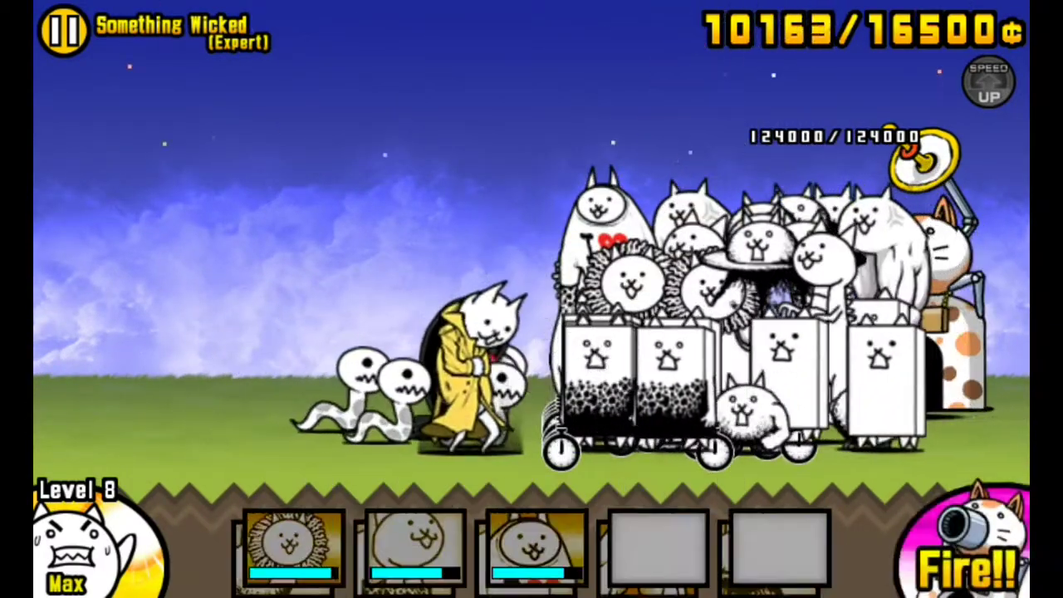
Step: Deploy a cat from the bottom unit slots to push the enemy back
left_click(532, 548)
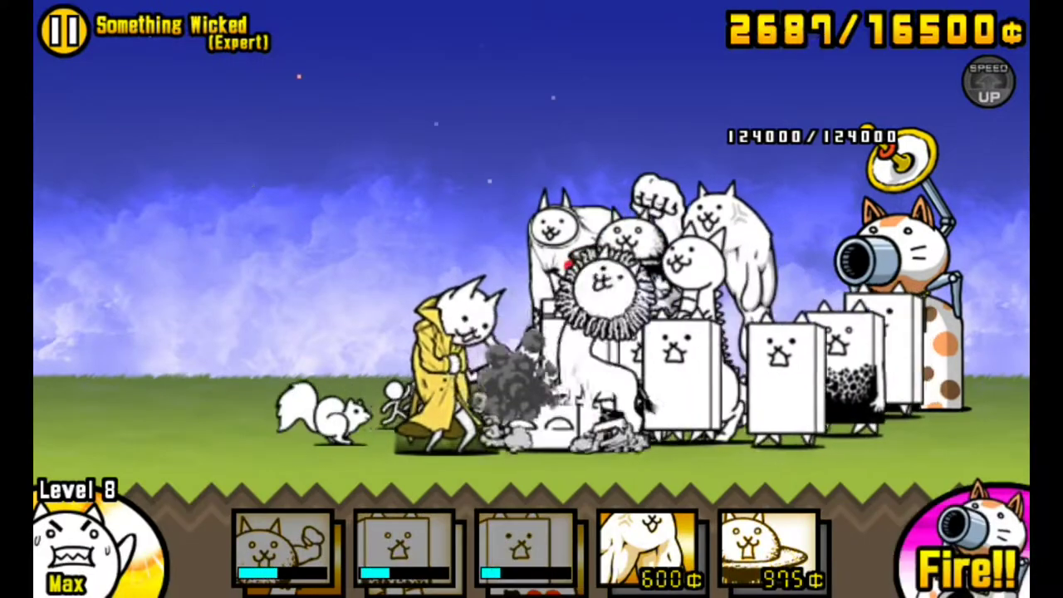
Step: Deploy another cat from the unit slots to hold the front line
left_click(405, 548)
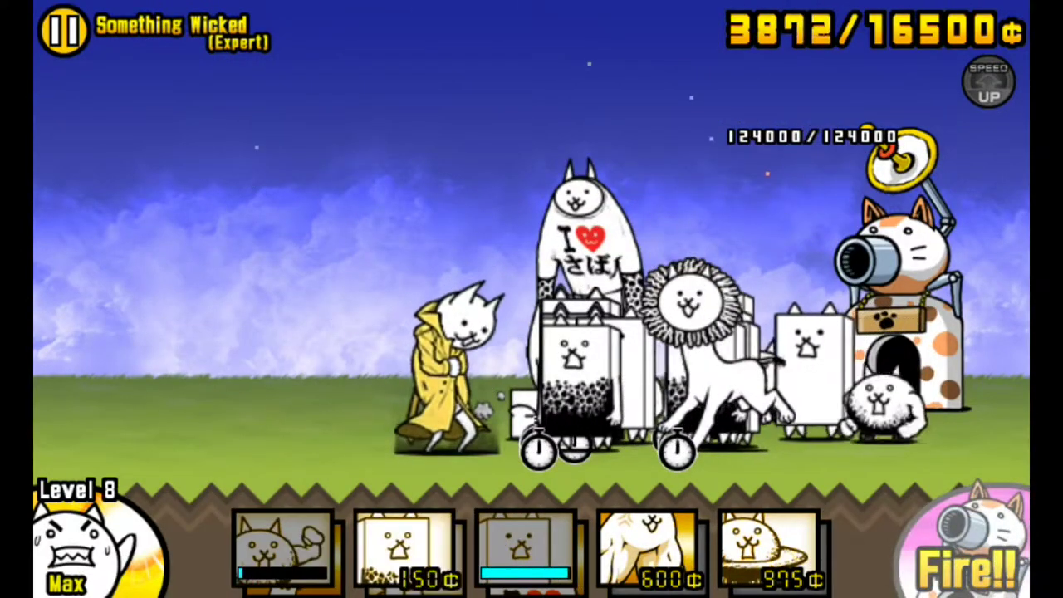